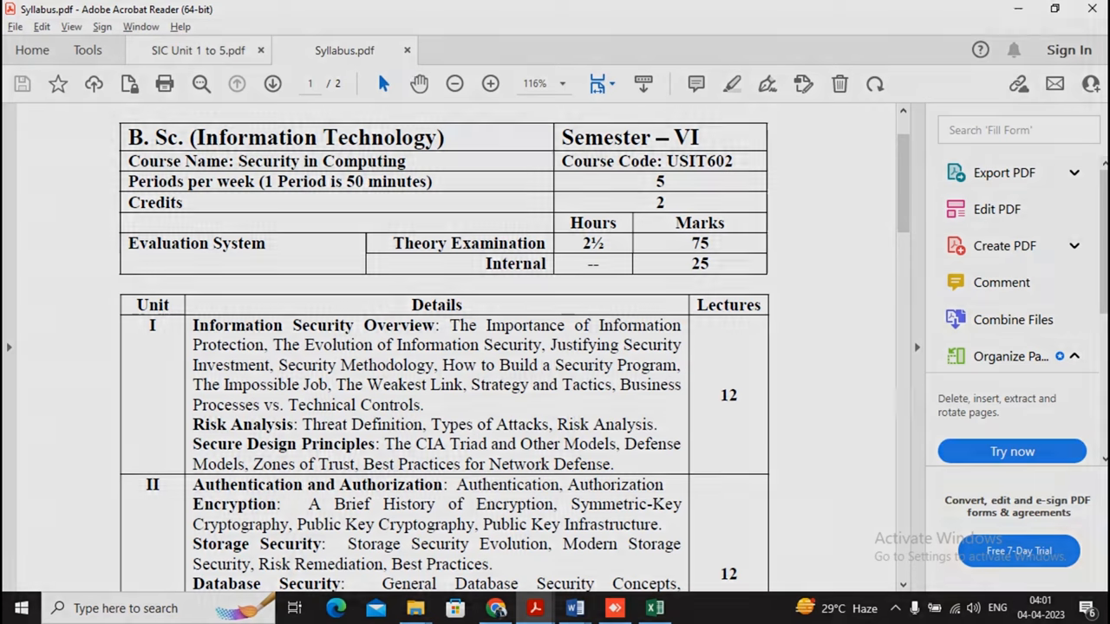
Skim the important-questions PDF briefly, then check the corresponding syllabus section
left_click(198, 49)
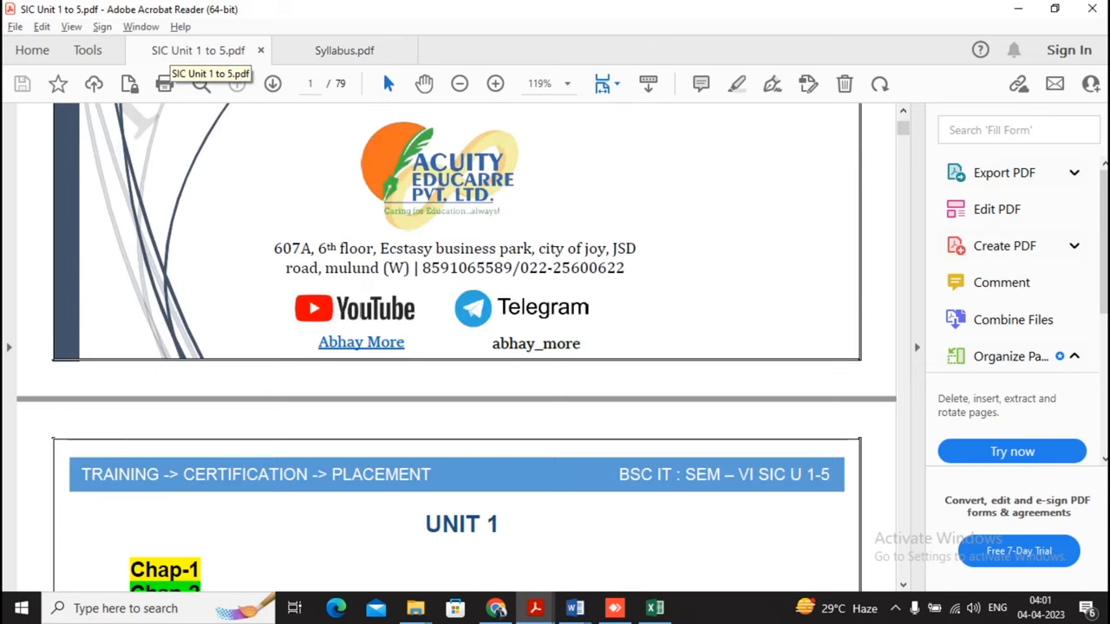
scroll("down", 3)
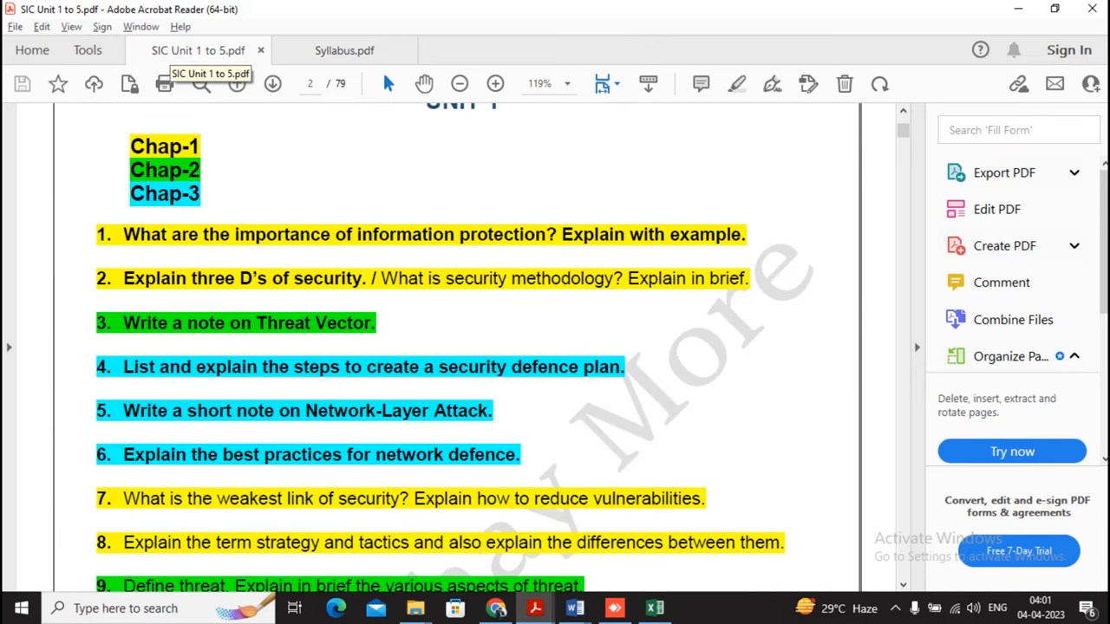
left_click(343, 48)
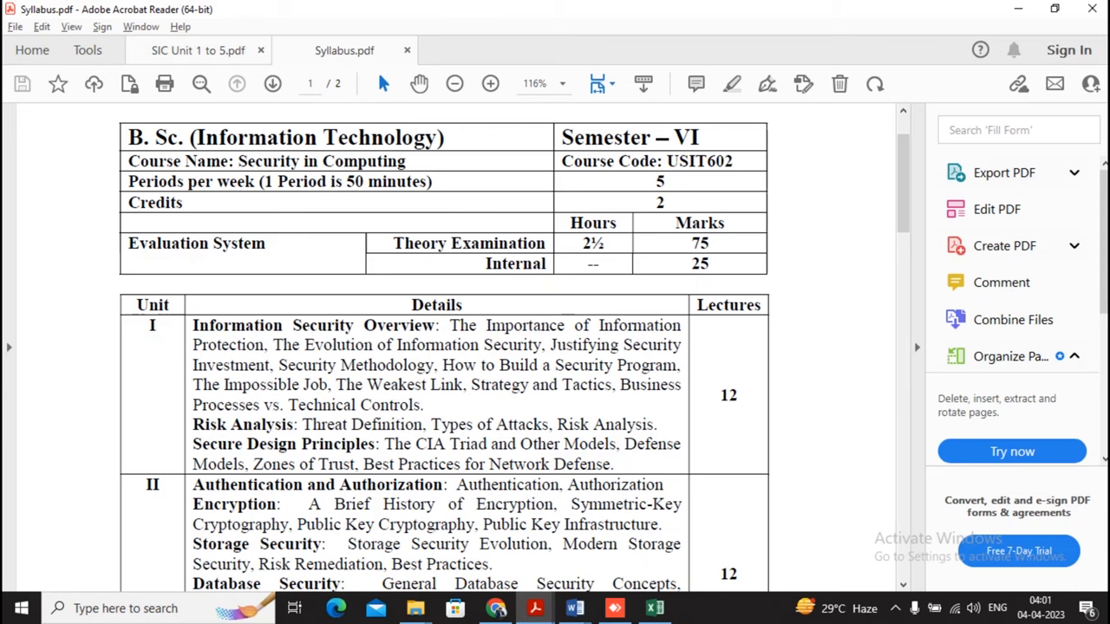
Read down through the Unit 1 important questions to the Unit 2 section
left_click(198, 49)
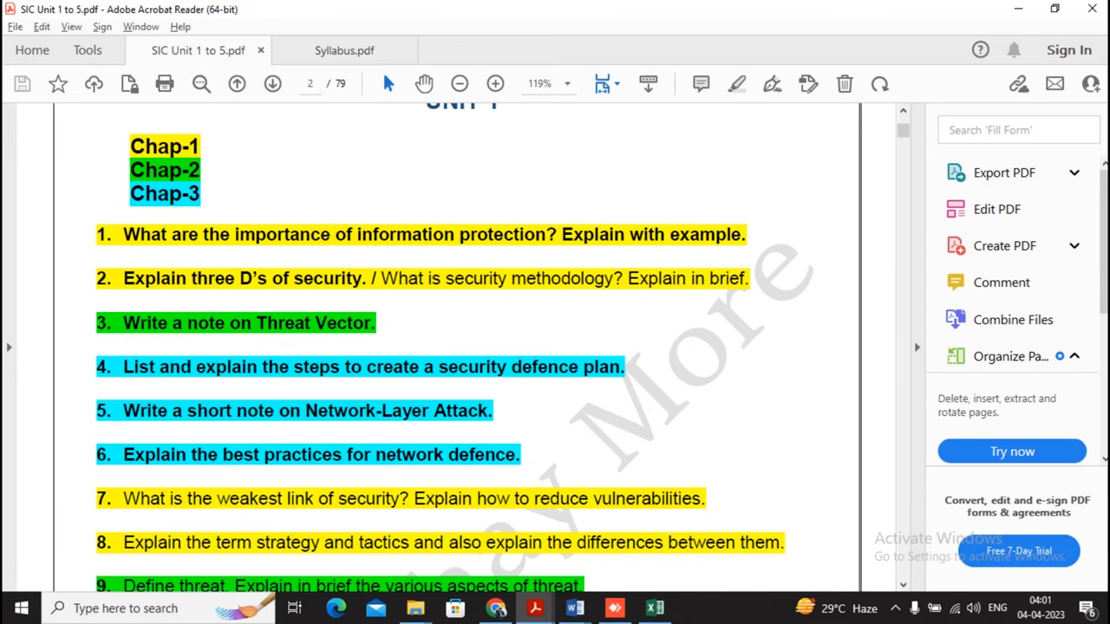
scroll("down", 3)
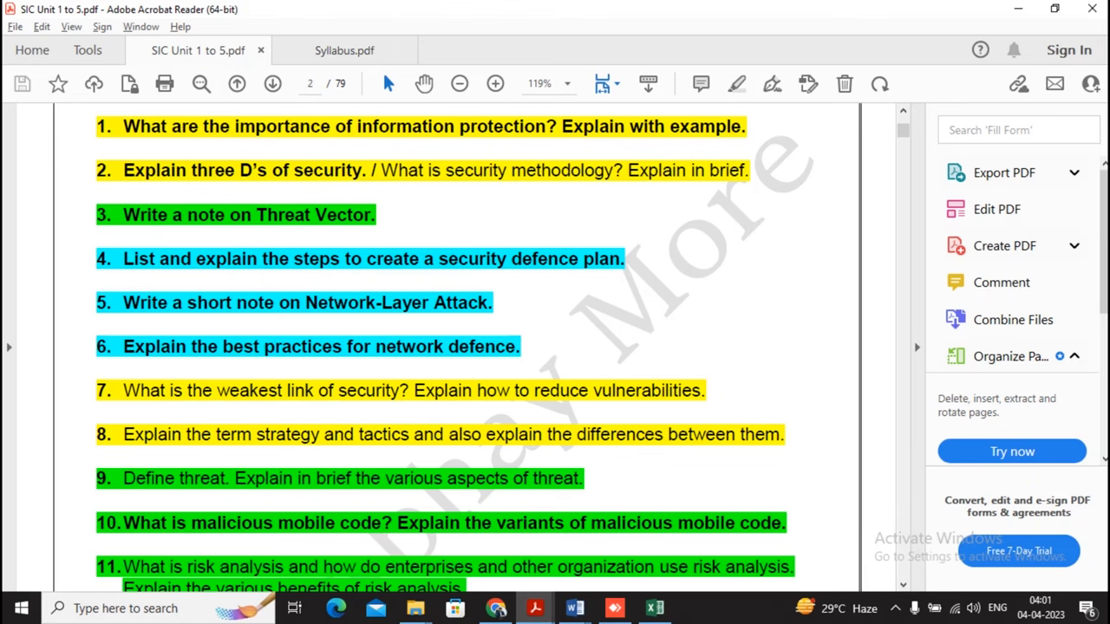
scroll("down", 3)
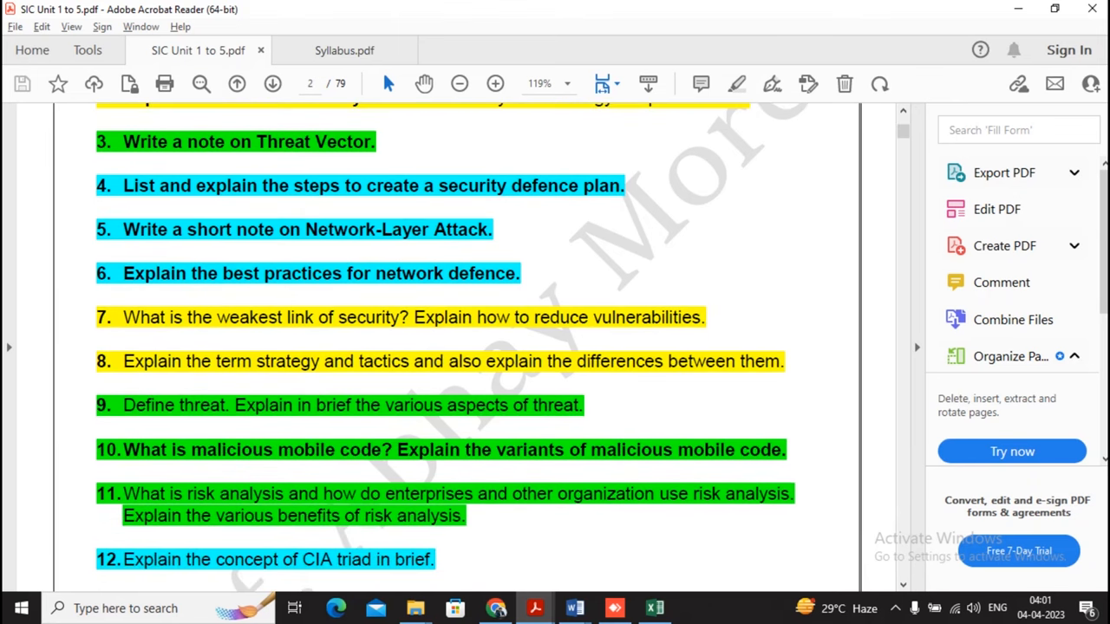
scroll("down", 3)
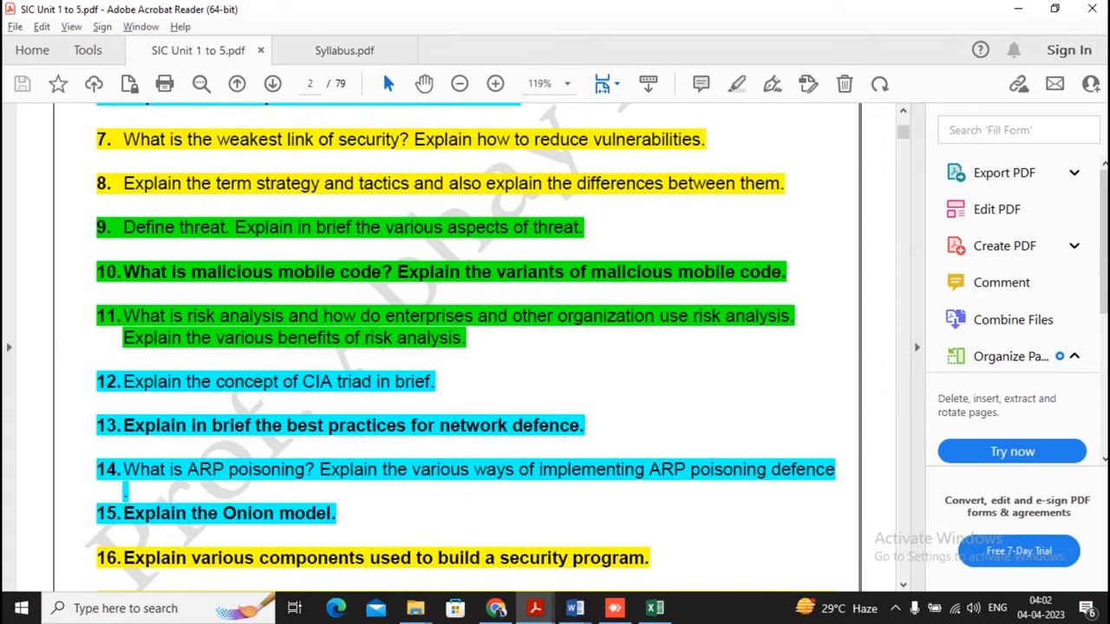
scroll("down", 3)
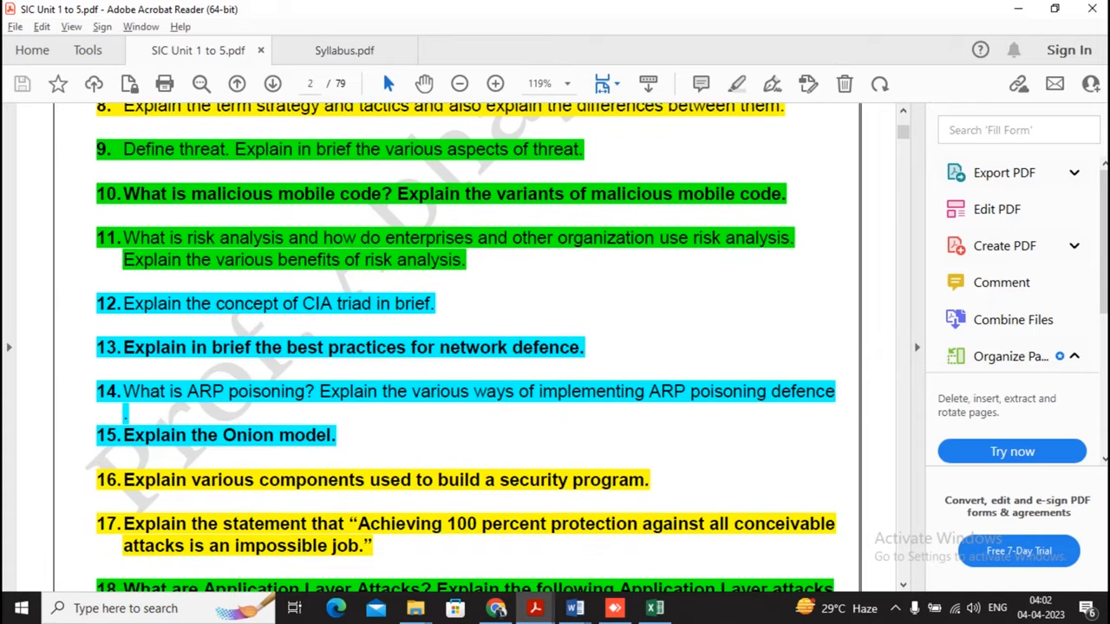
scroll("down", 3)
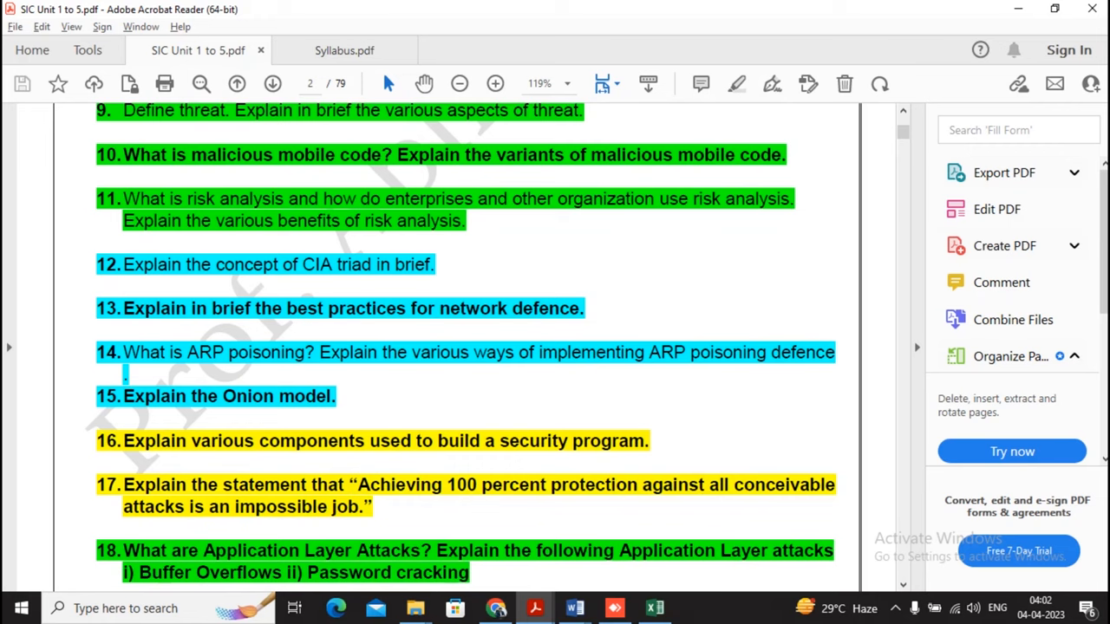
Compare the syllabus Unit II topics against the Unit 2 questions through question 10
left_click(343, 49)
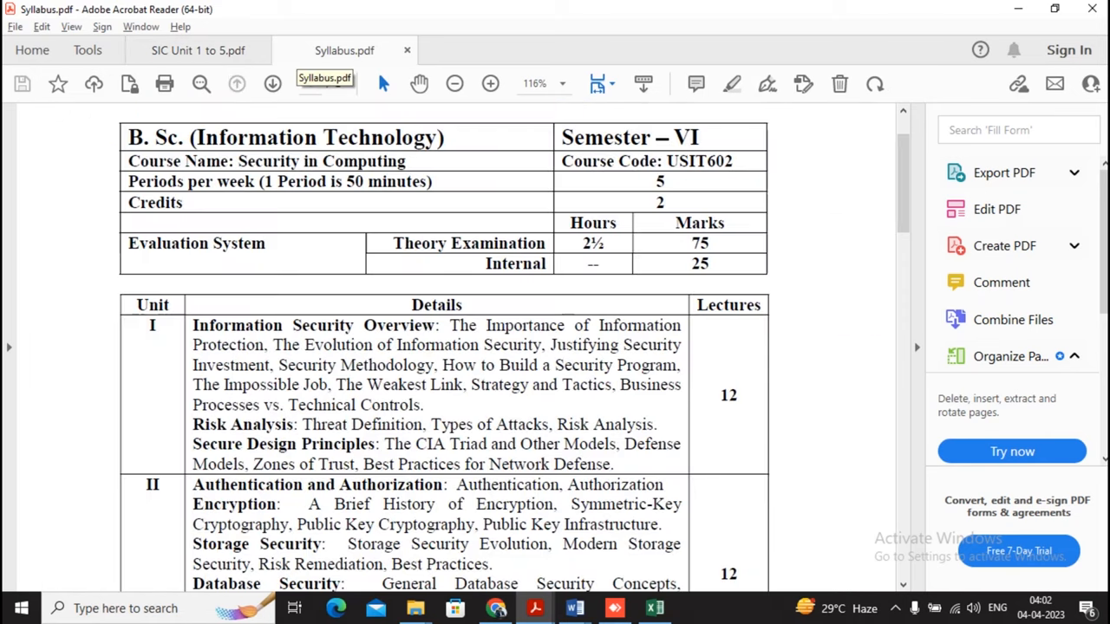
scroll("down", 3)
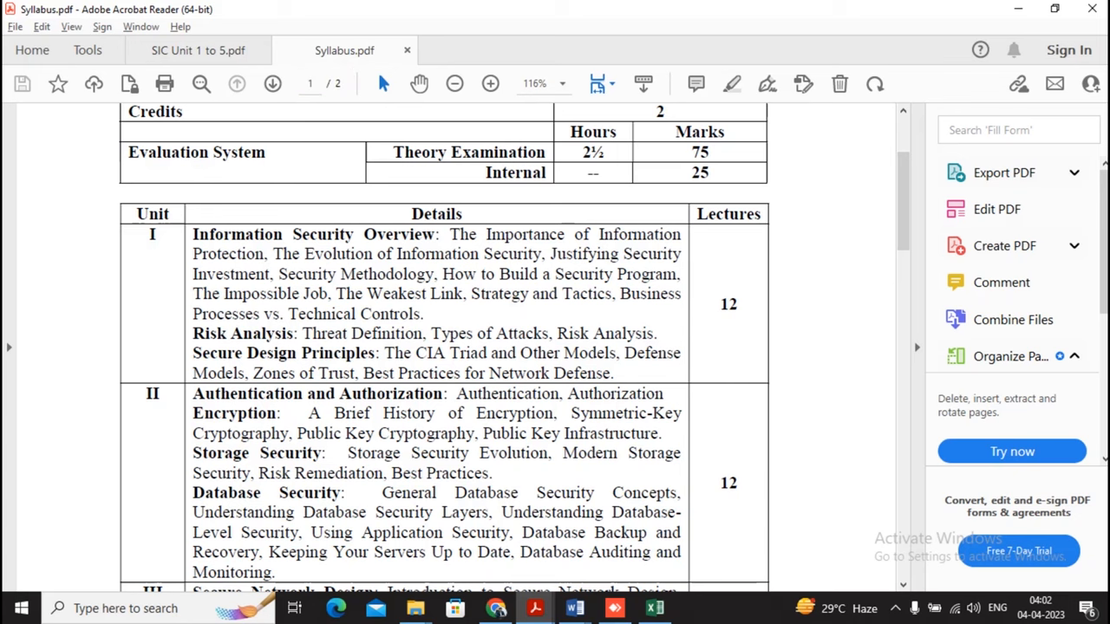
left_click(198, 50)
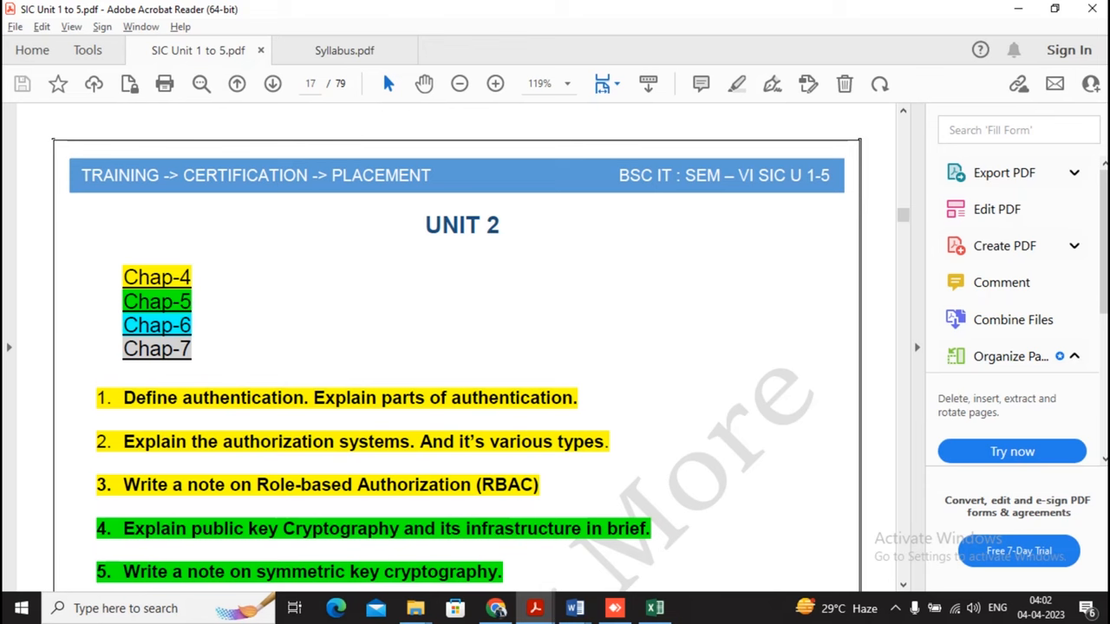
scroll("down", 3)
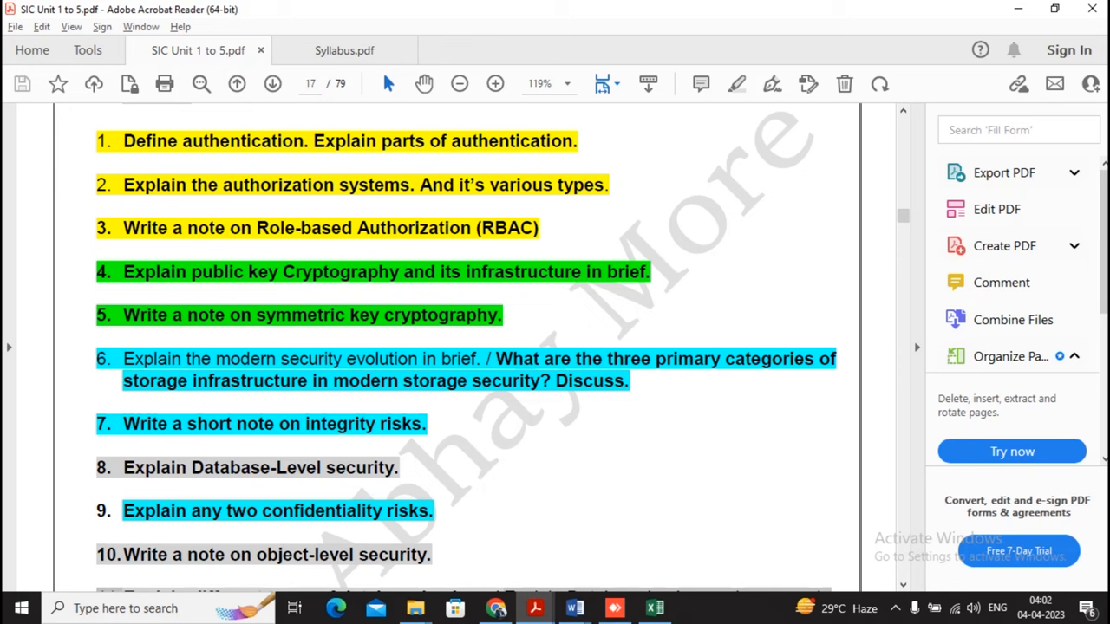
left_click(343, 50)
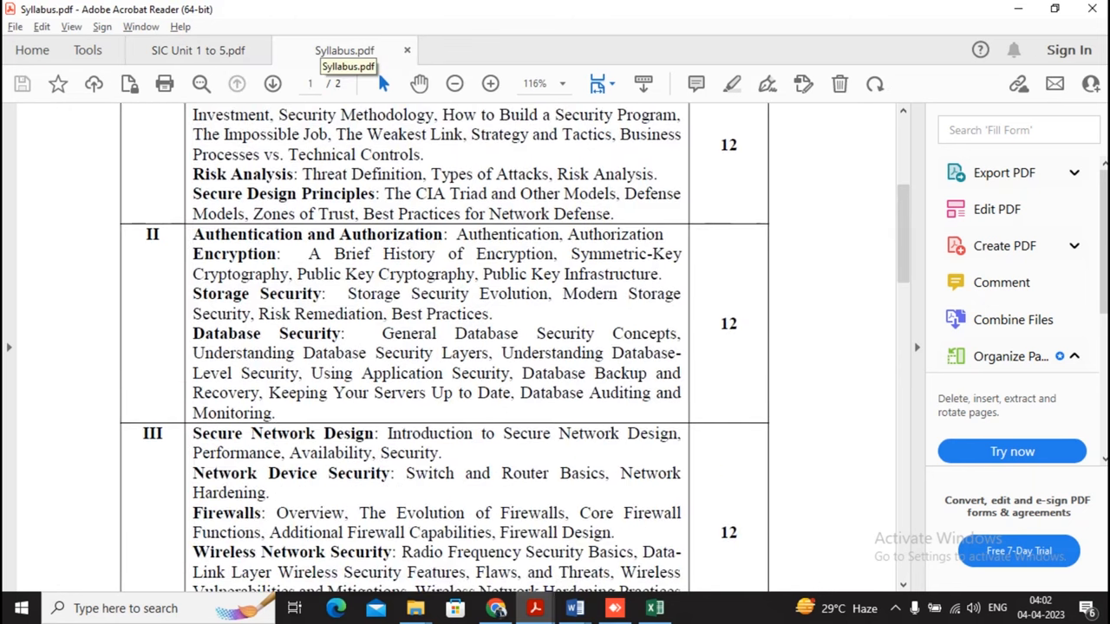
Jump to the Unit 3 questions on page 35 (Chap-8 to Chap-11) and read through question 8 on wireless vulnerabilities
scroll("down", 3)
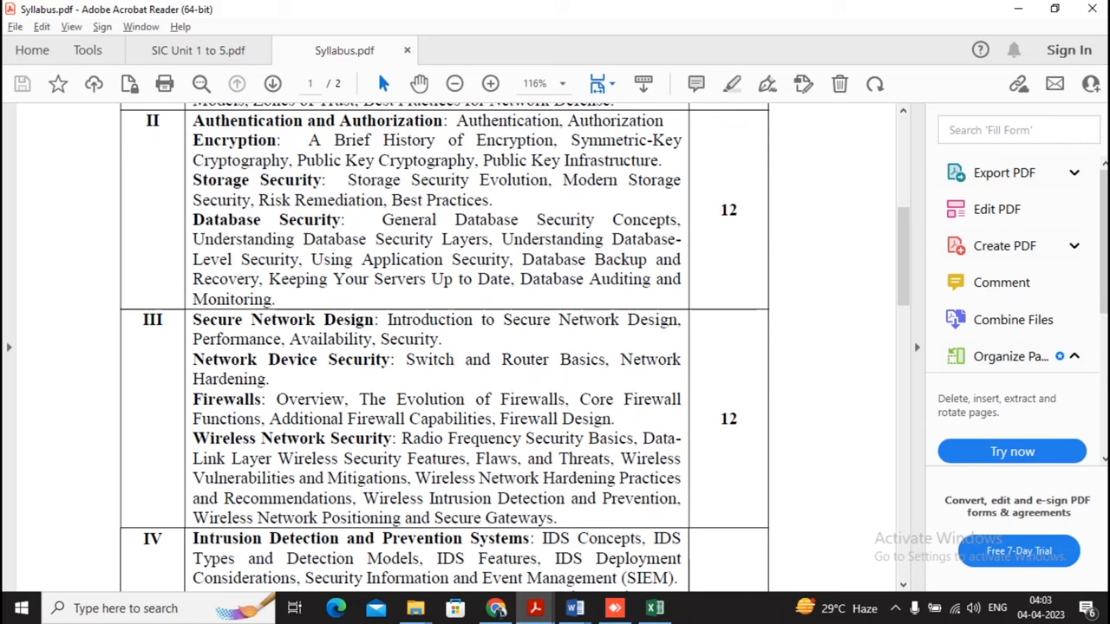
left_click(198, 49)
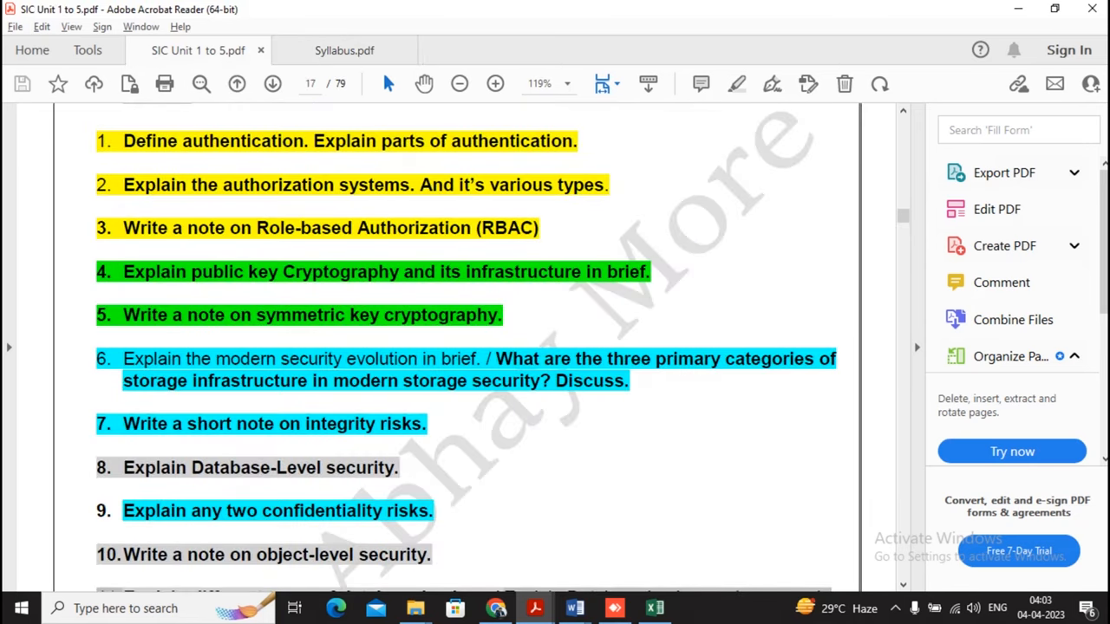
left_click(309, 84)
type("35")
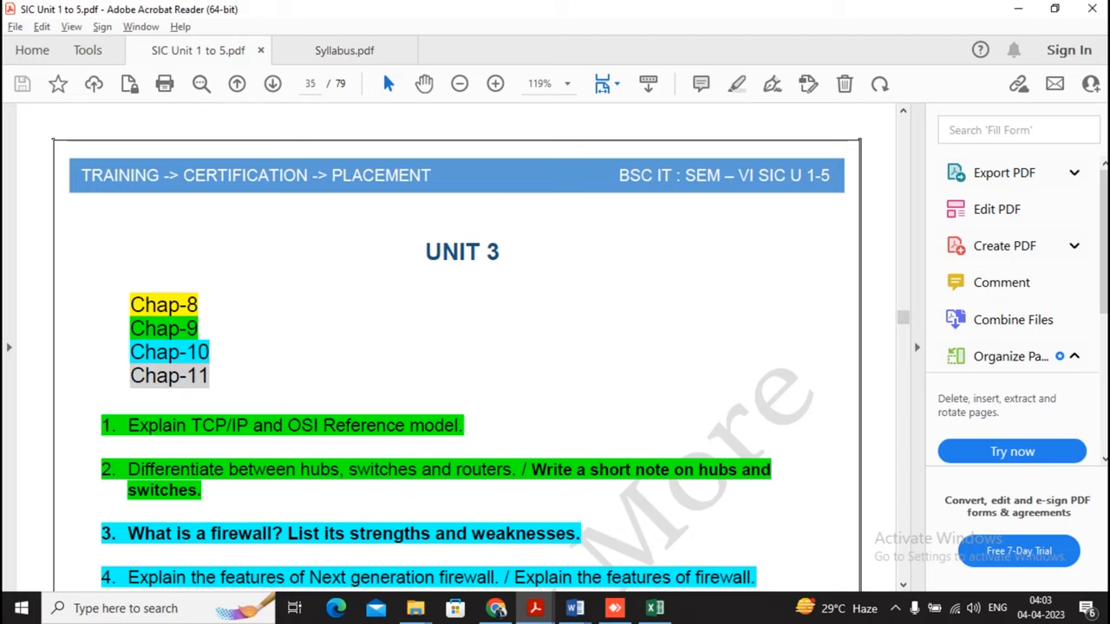
scroll("down", 3)
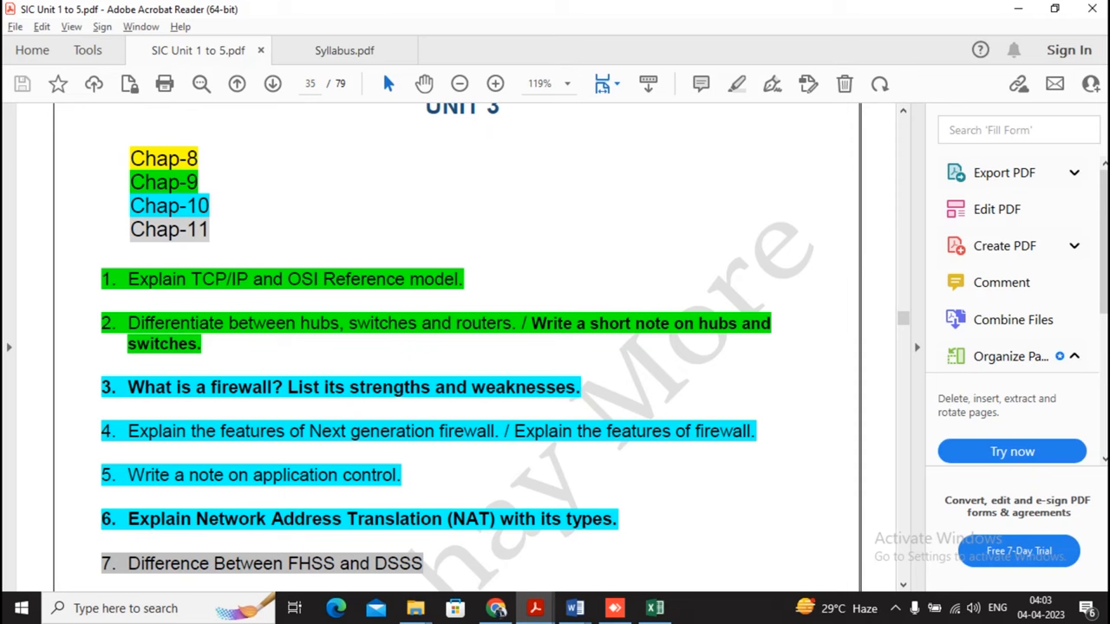
scroll("down", 3)
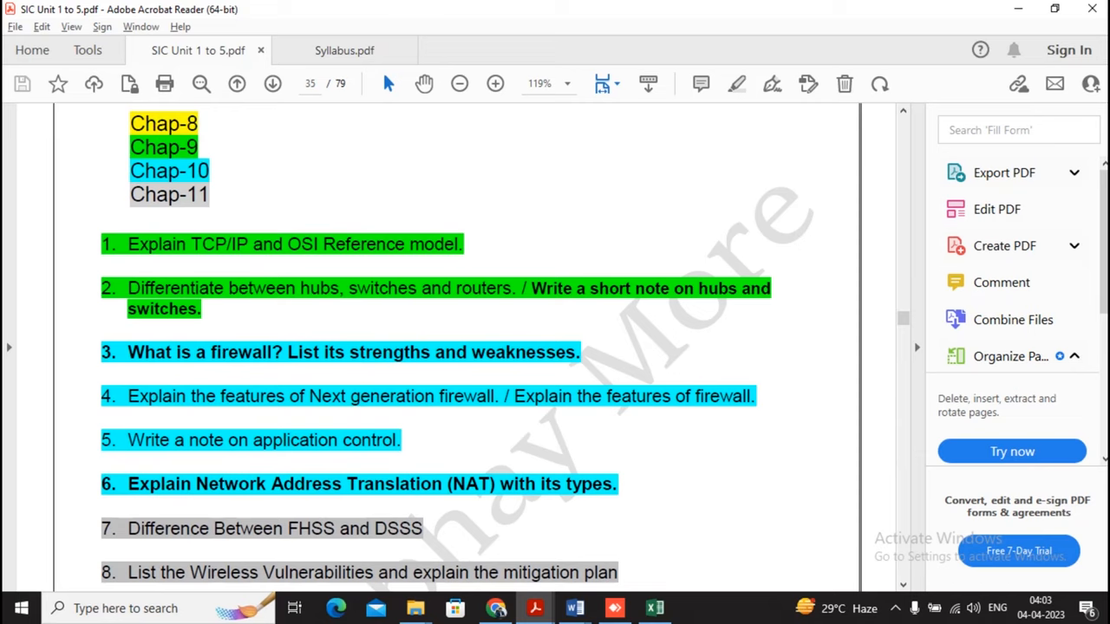
Read the syllabus Unit III and Unit IV topics, then return to the Unit 4 questions for chapters 12–14
left_click(343, 50)
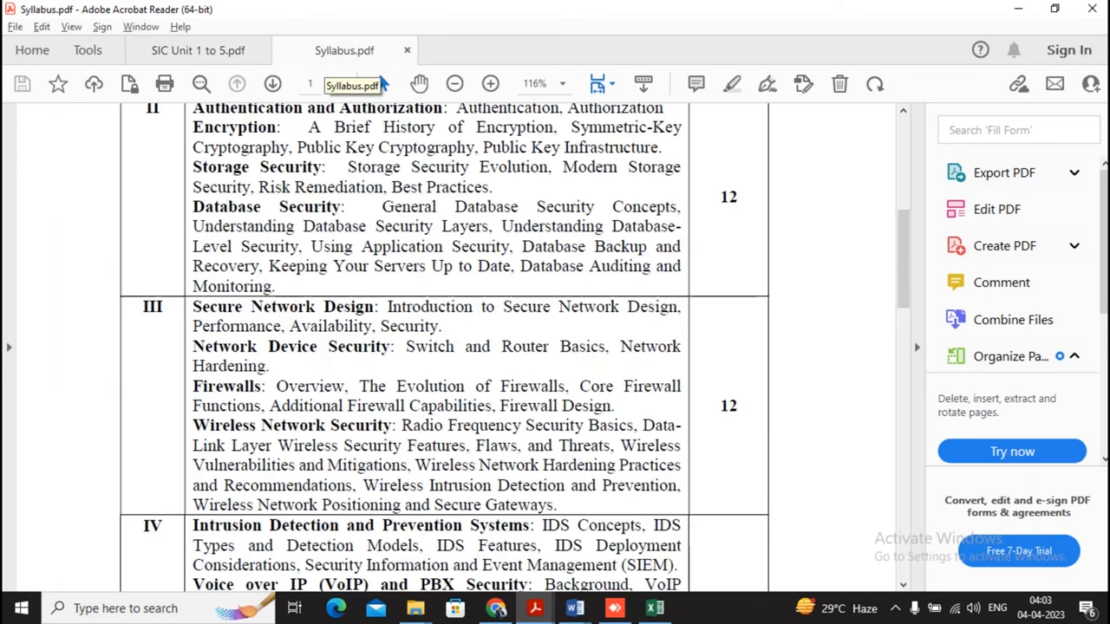
scroll("down", 3)
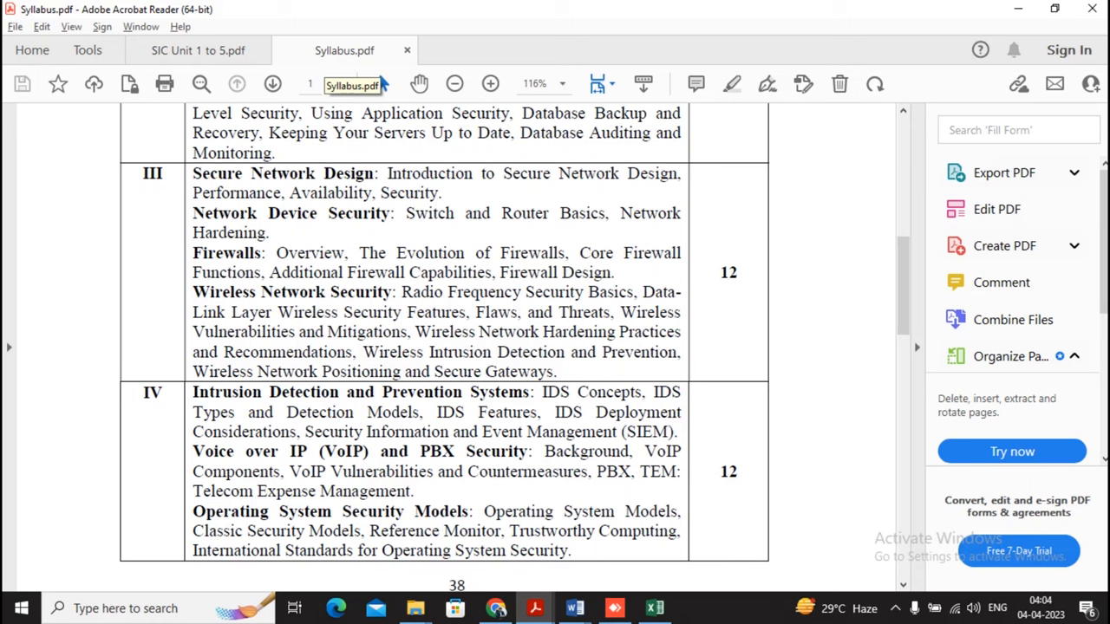
scroll("down", 3)
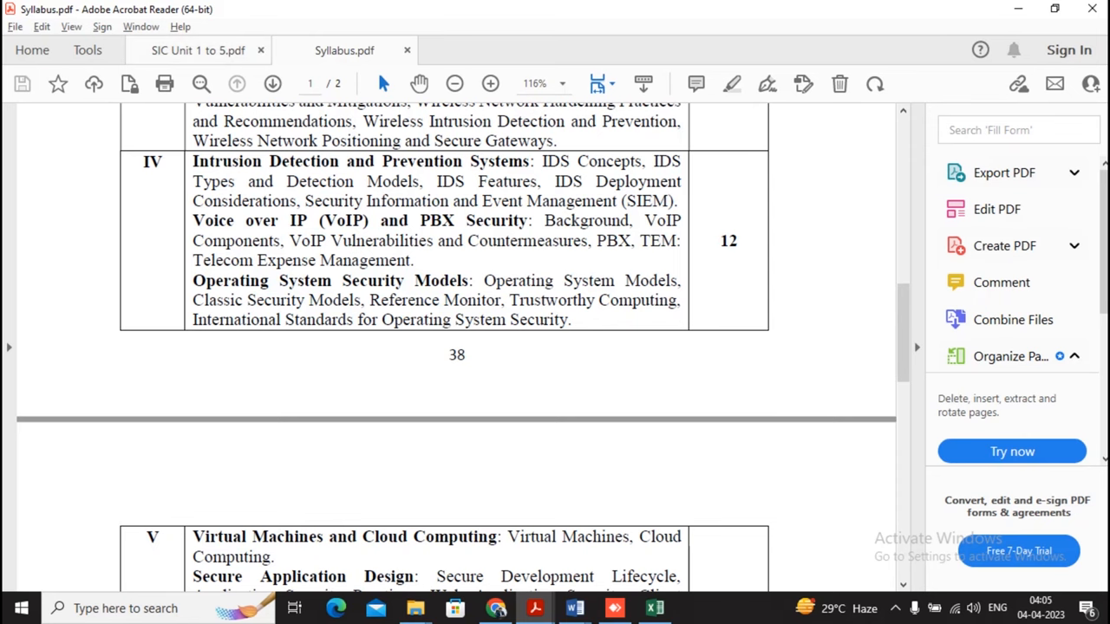
left_click(198, 49)
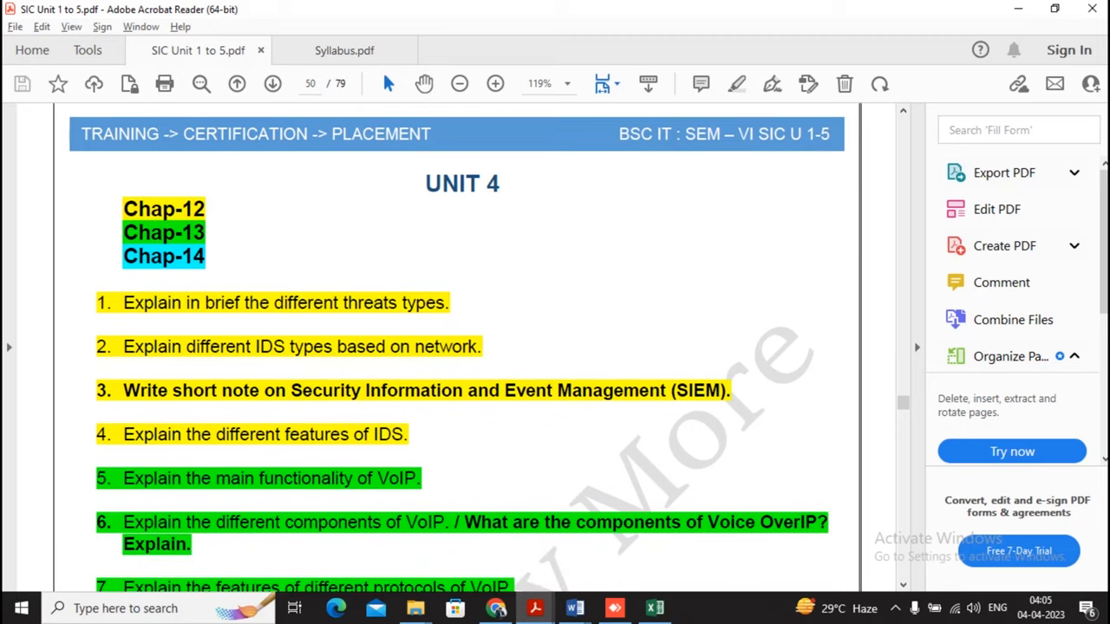
Read the Unit 4 questions through question 8 and go back to the syllabus at Unit V
scroll("down", 3)
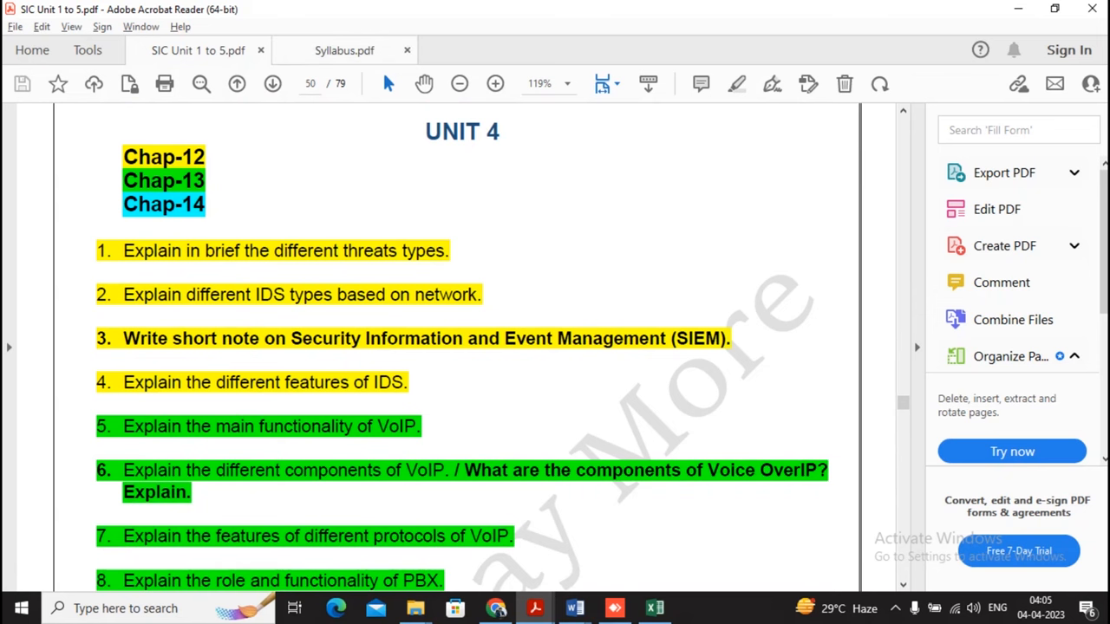
left_click(343, 48)
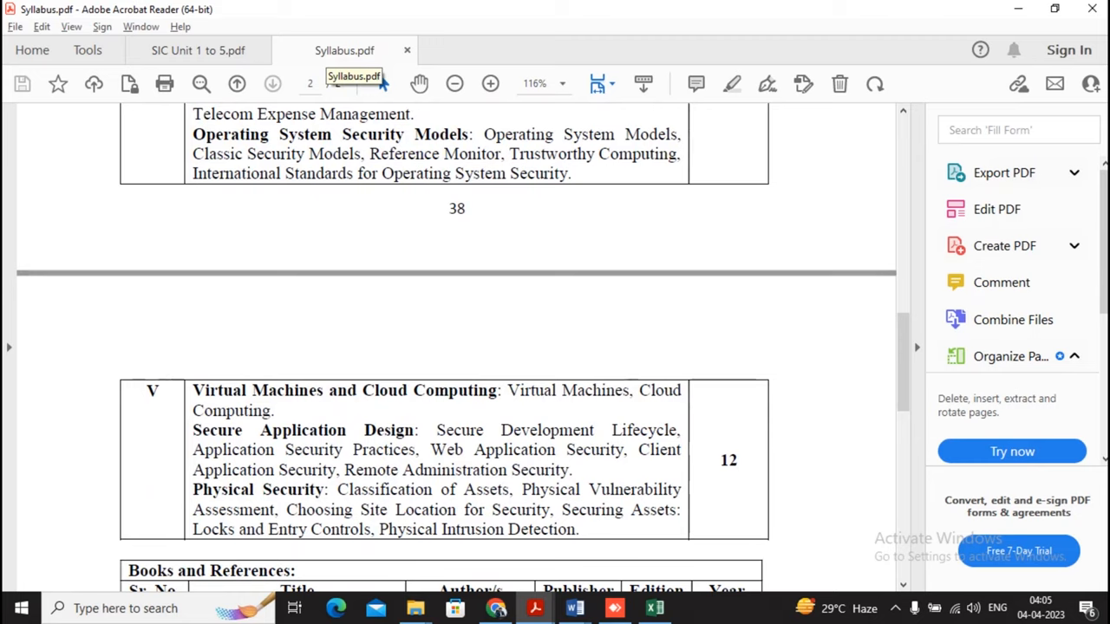
Read all Unit 5 questions on page 66 through question 15, reaching the question 1 answer on protecting the Guest OS on page 67
left_click(198, 51)
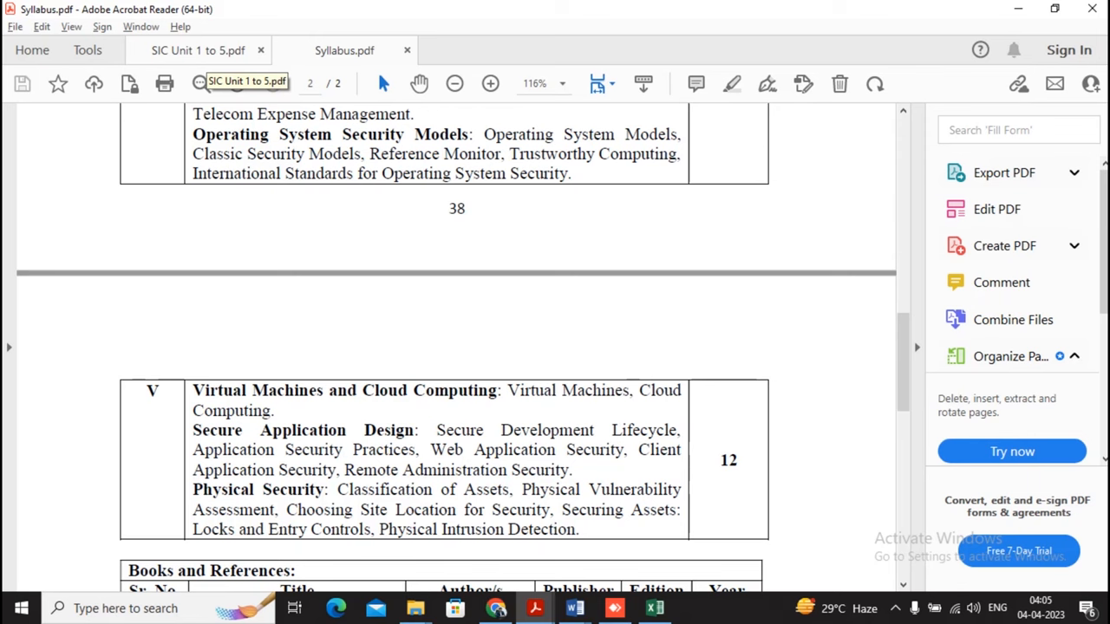
left_click(198, 50)
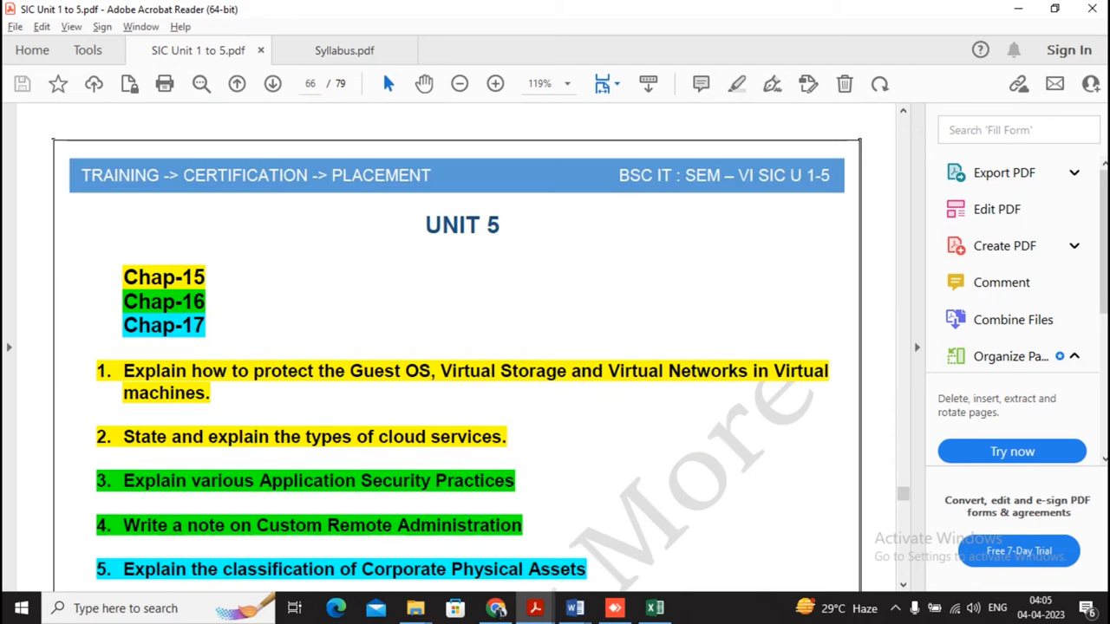
scroll("down", 3)
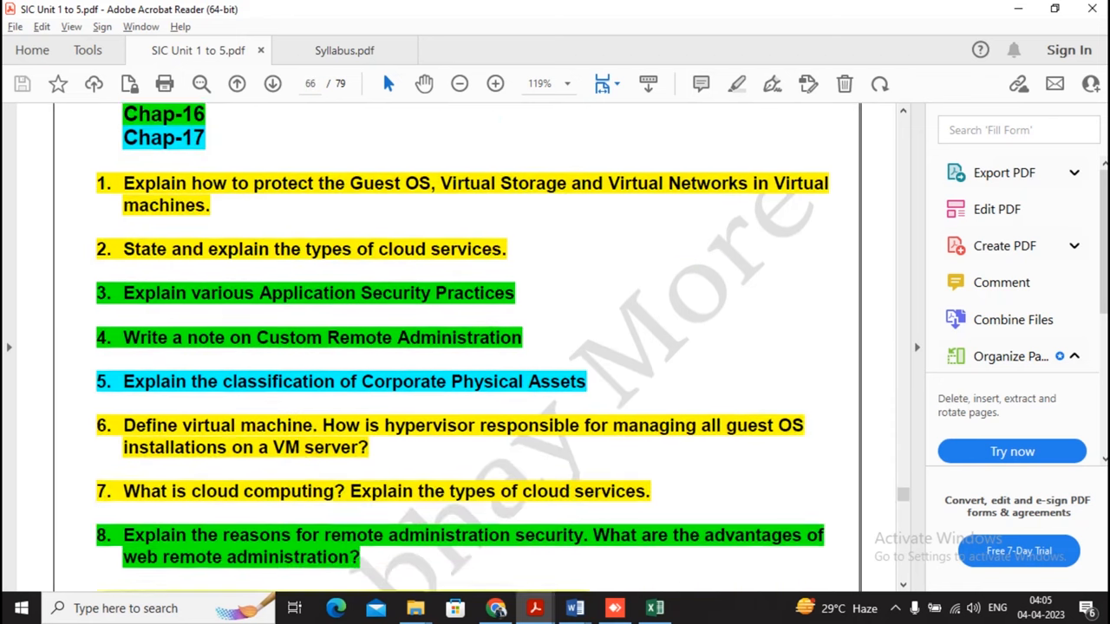
scroll("down", 3)
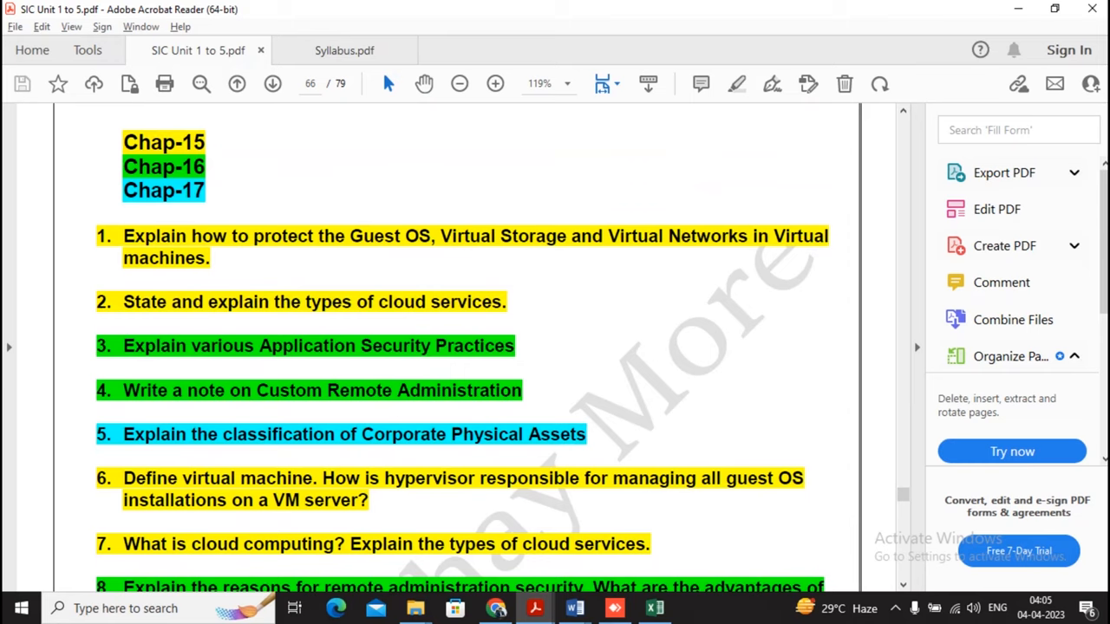
scroll("down", 3)
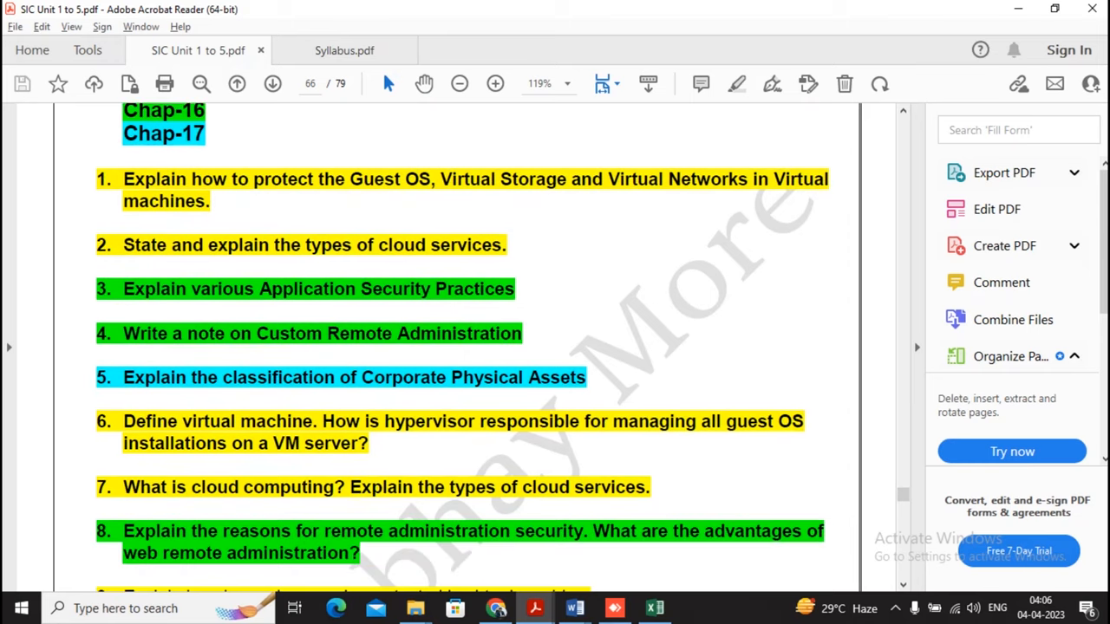
scroll("down", 3)
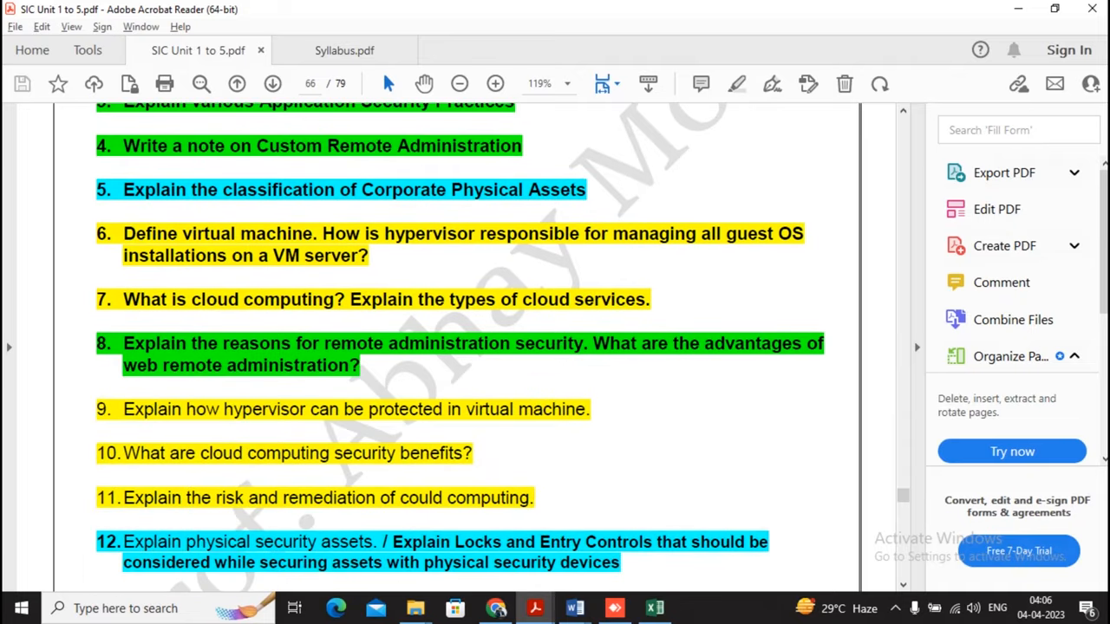
scroll("down", 3)
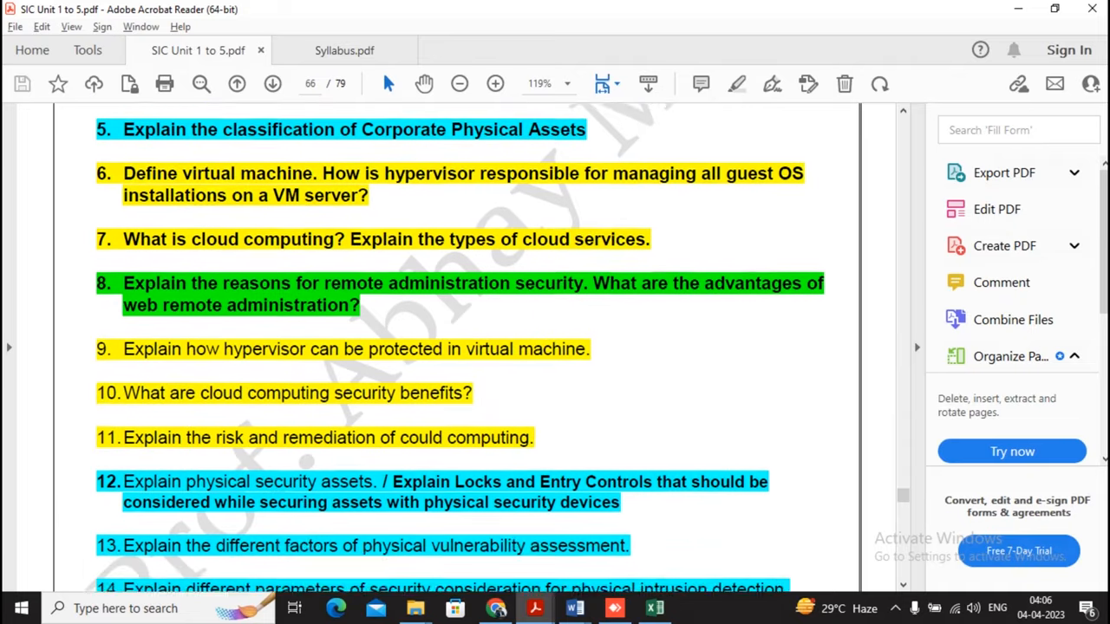
scroll("down", 3)
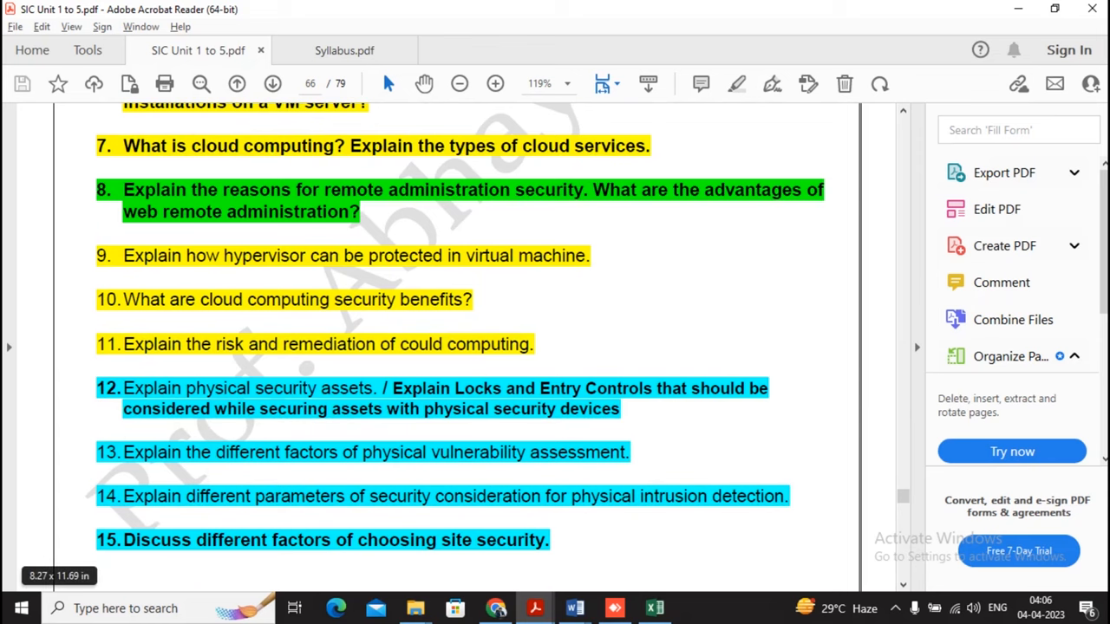
scroll("down", 3)
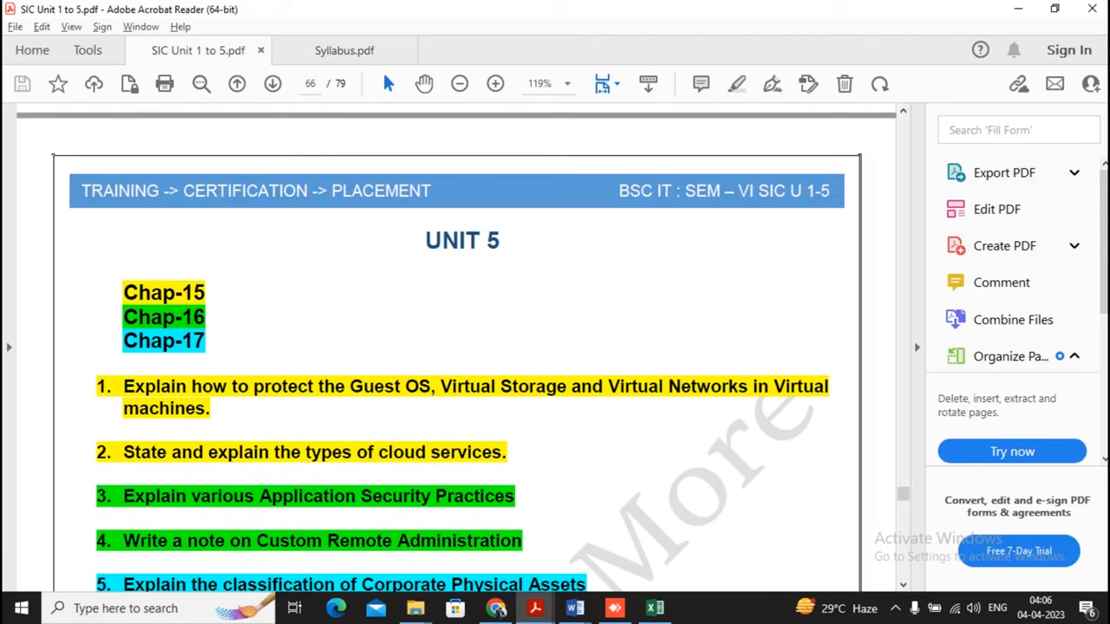
scroll("down", 3)
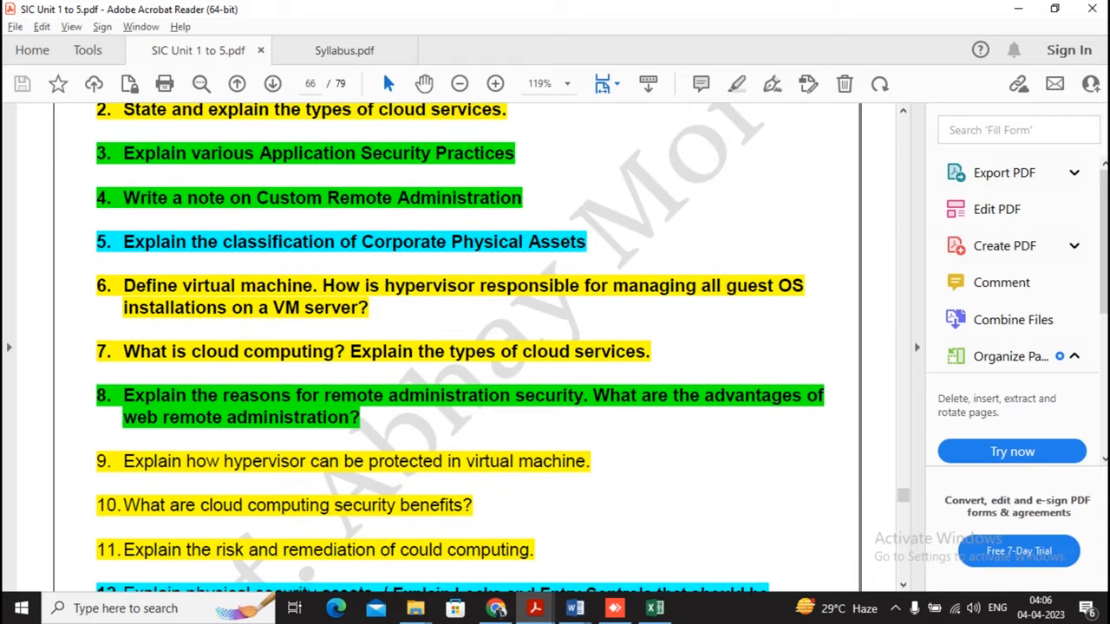
scroll("down", 3)
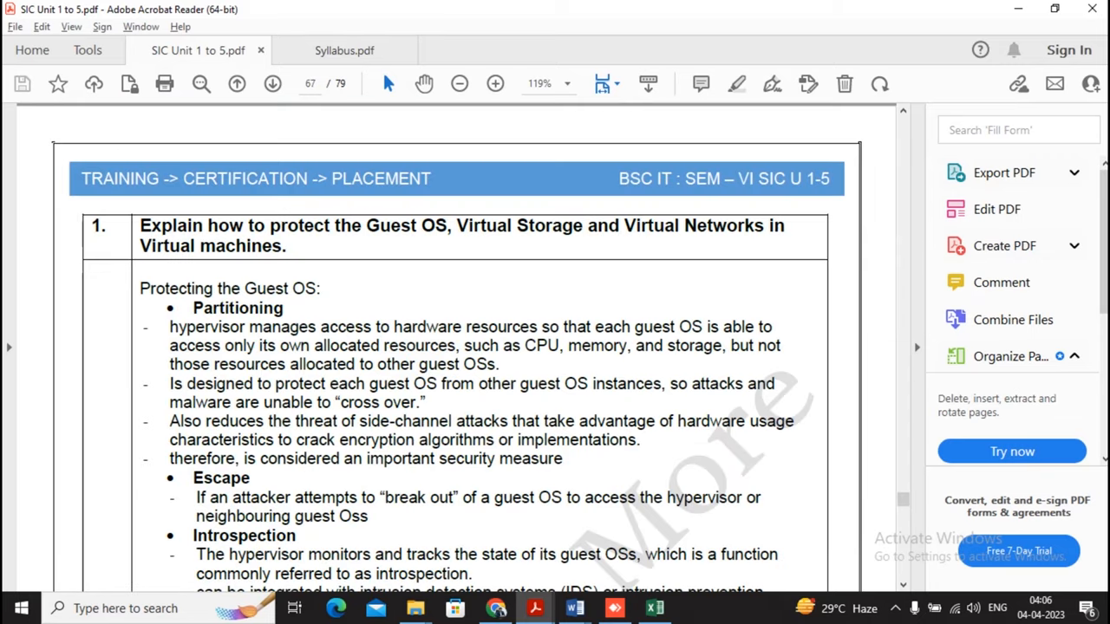